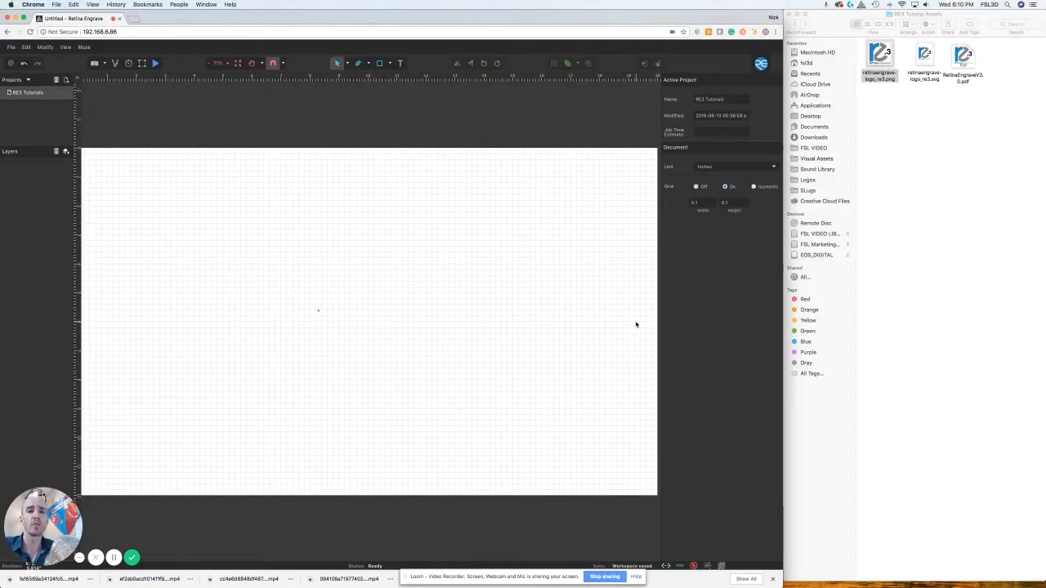
{"action": "mouse_move", "coordinate": [188, 180]}
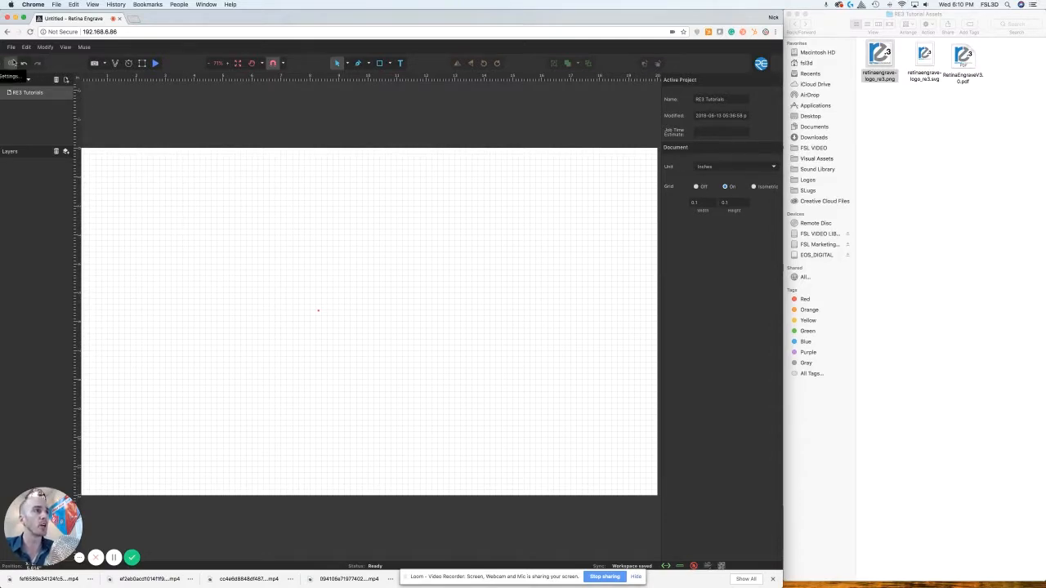
Show the Device section of the engraver settings with its laser options.
{"action": "left_click", "coordinate": [27, 46]}
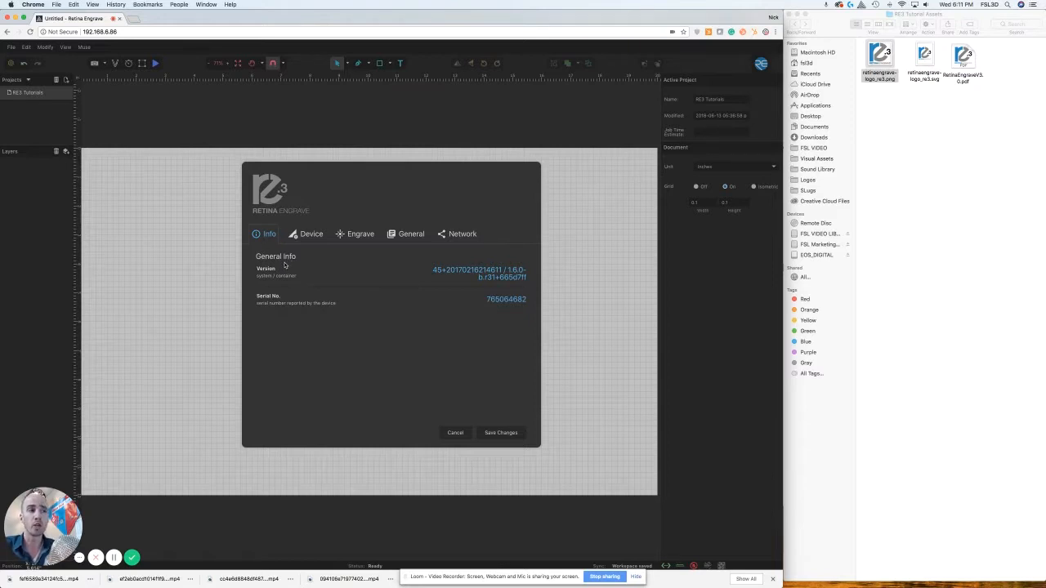
{"action": "mouse_move", "coordinate": [291, 271]}
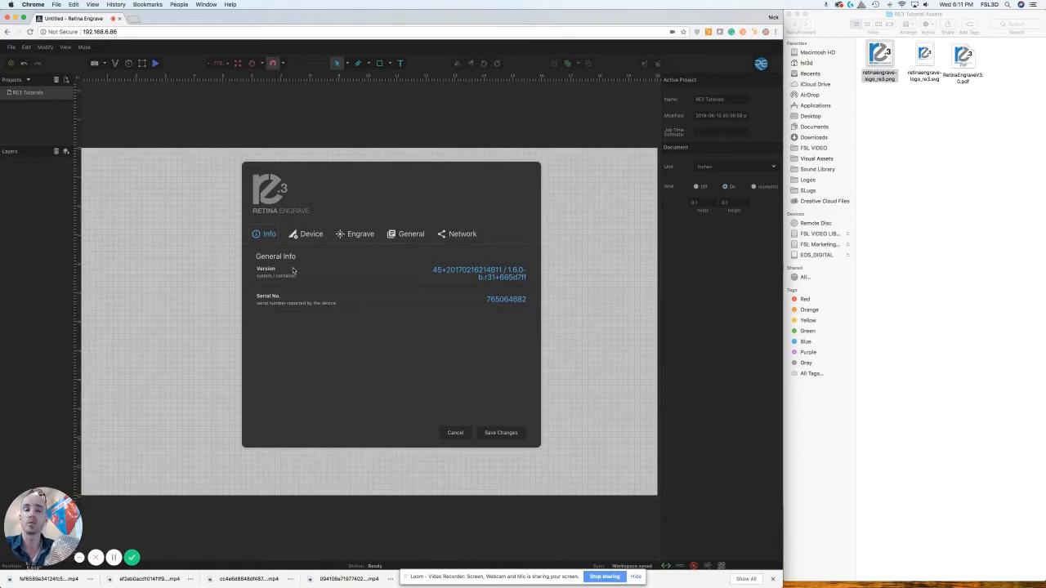
{"action": "left_click", "coordinate": [311, 234]}
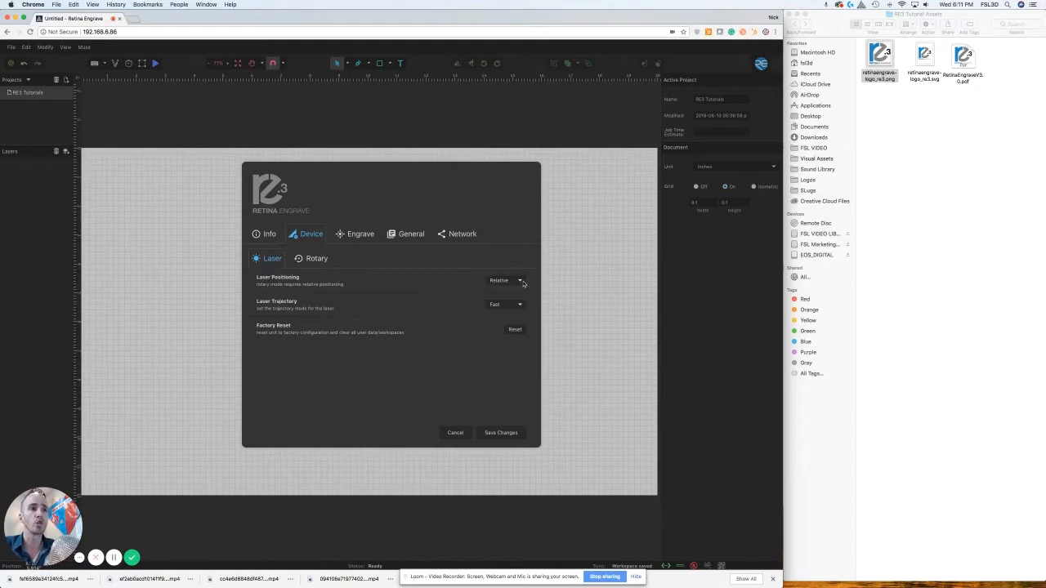
Switch Laser Positioning from Relative to Absolute.
{"action": "left_click", "coordinate": [504, 281]}
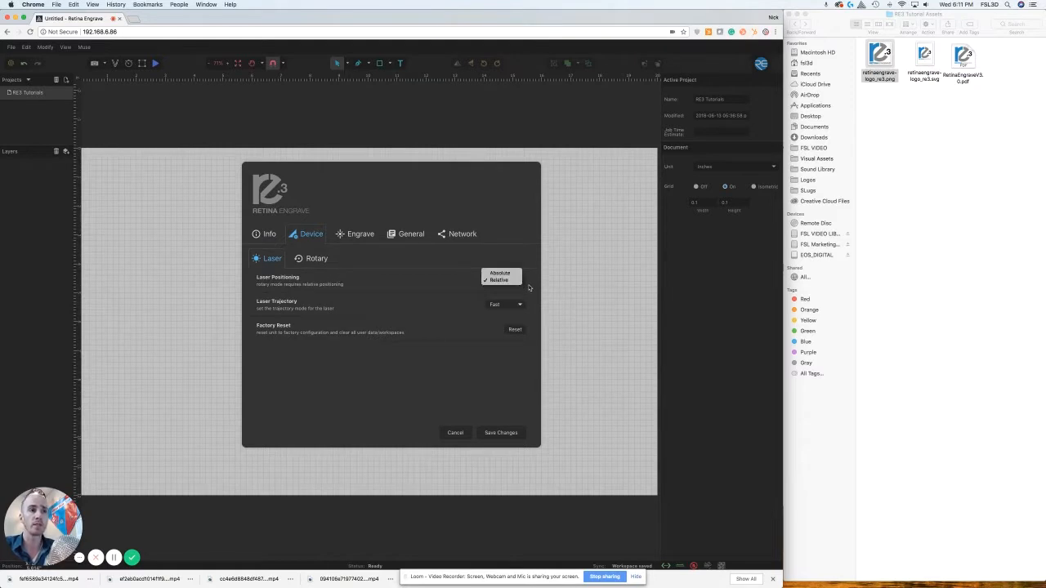
{"action": "left_click", "coordinate": [497, 279]}
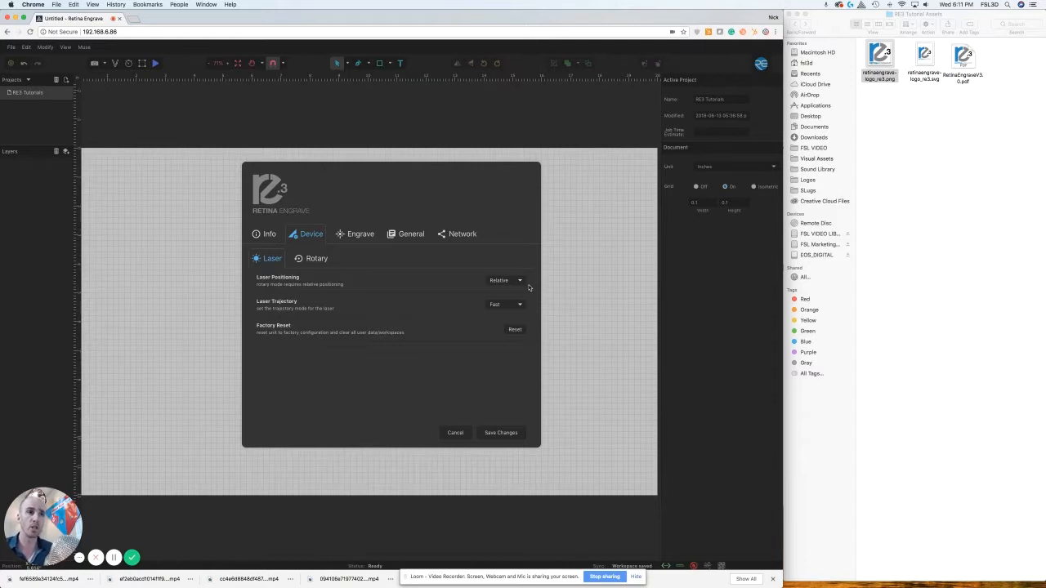
{"action": "left_click", "coordinate": [503, 281]}
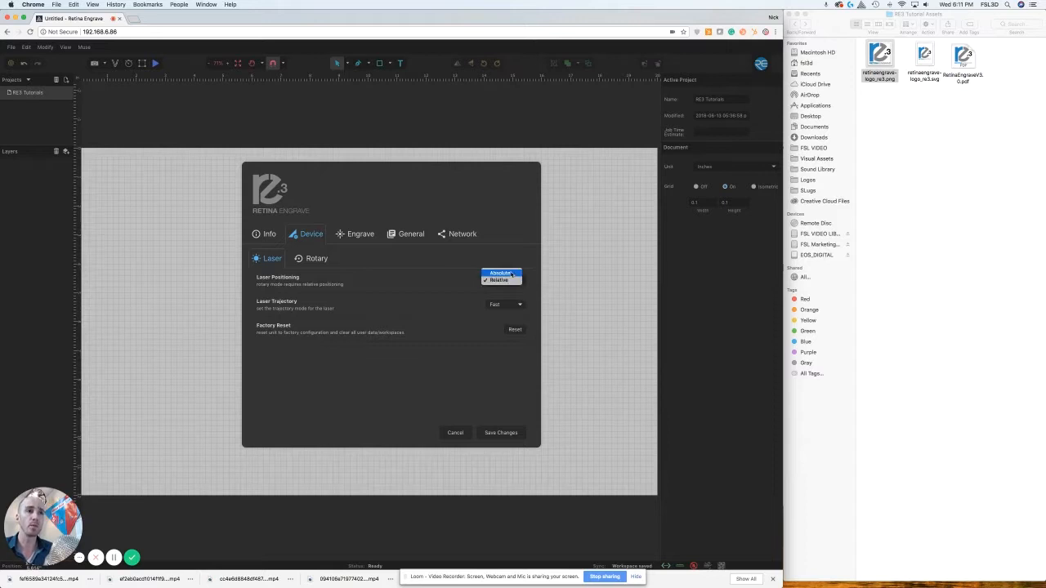
{"action": "left_click", "coordinate": [500, 273]}
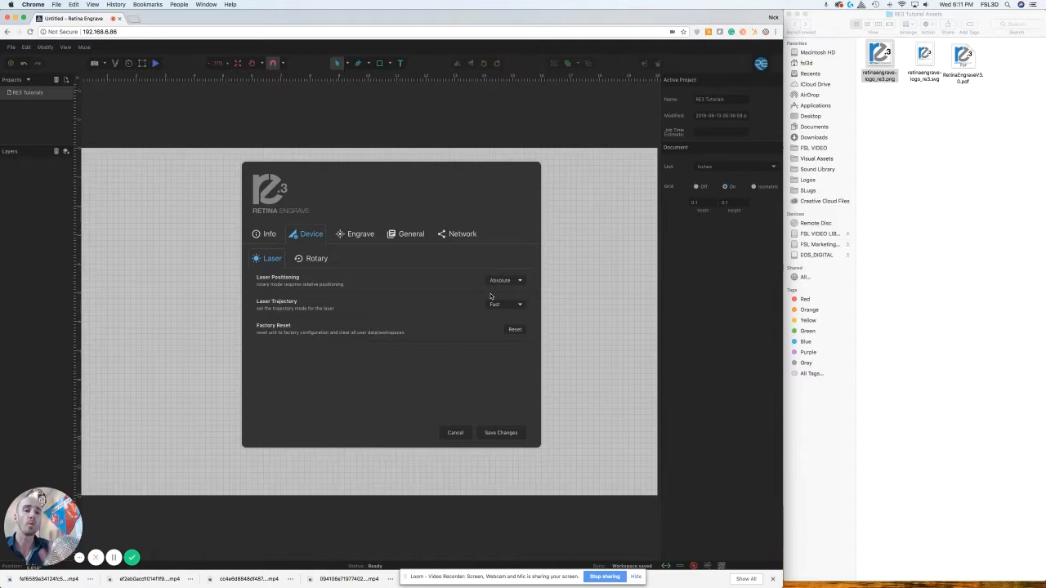
{"action": "mouse_move", "coordinate": [503, 288]}
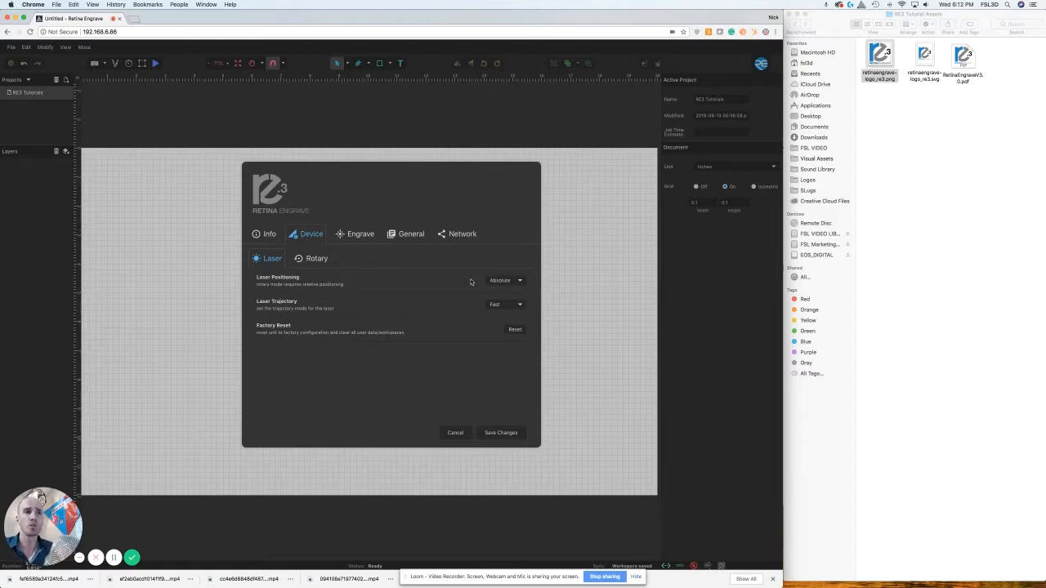
{"action": "mouse_move", "coordinate": [523, 307]}
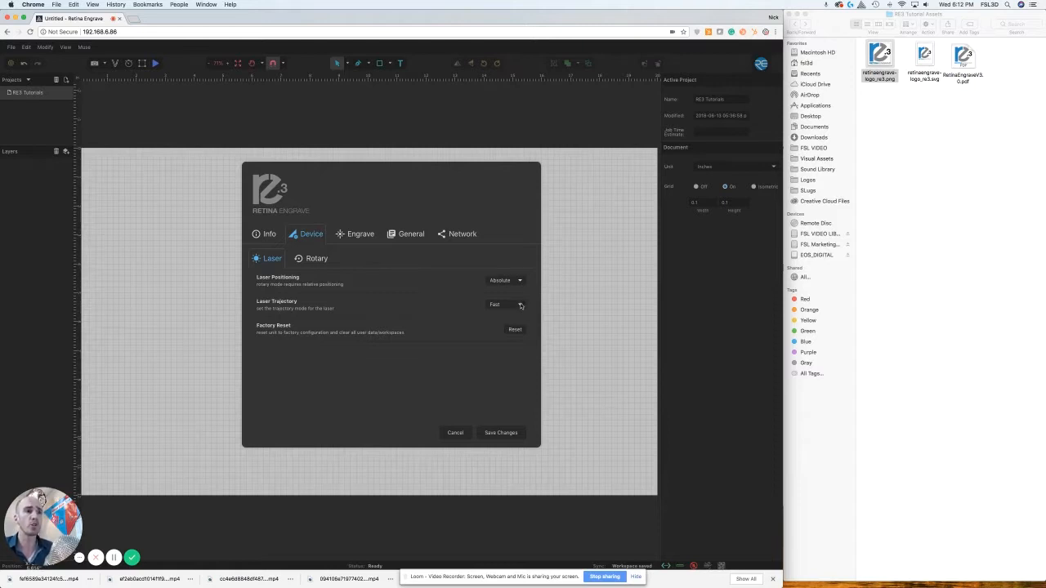
Set Laser Trajectory to Mixed and move to the Rotary device options.
{"action": "left_click", "coordinate": [505, 304]}
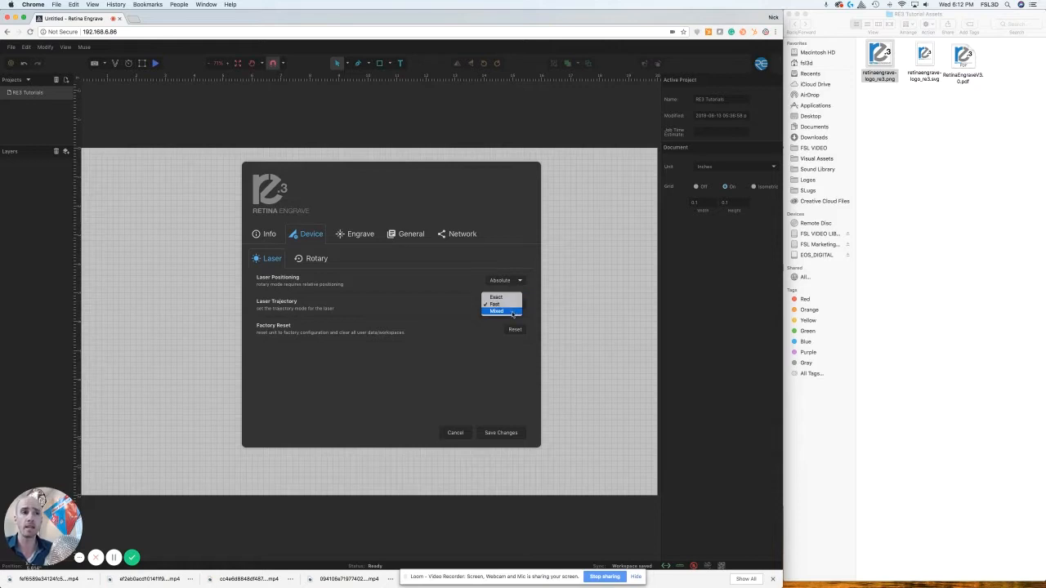
{"action": "left_click", "coordinate": [496, 311]}
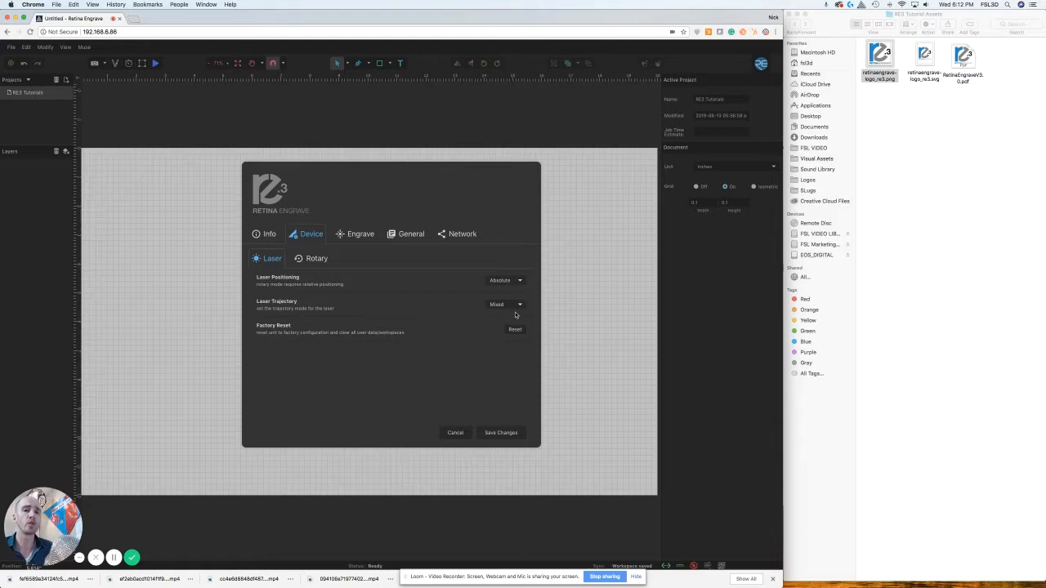
{"action": "left_click", "coordinate": [506, 304]}
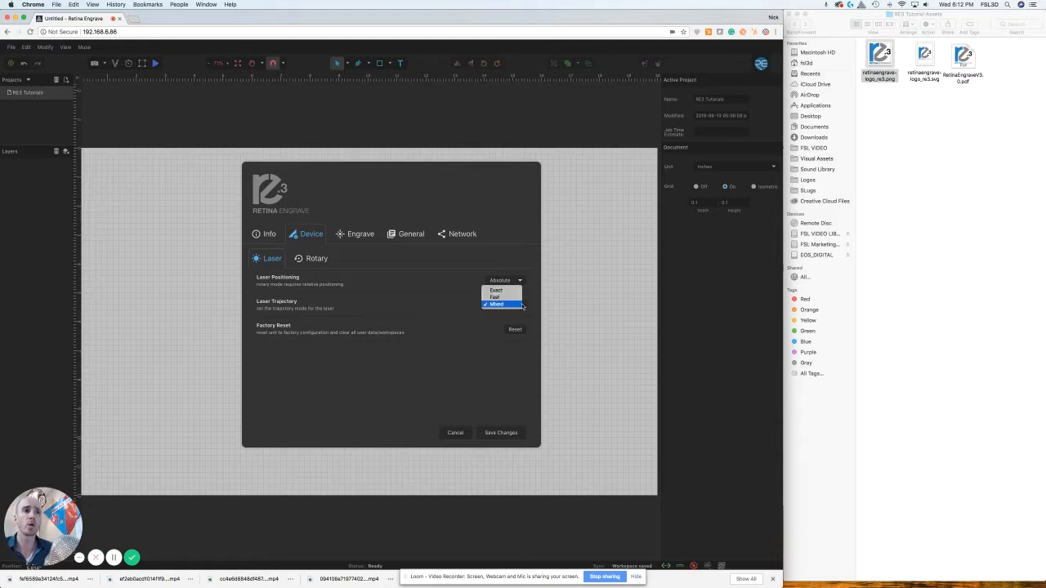
{"action": "left_click", "coordinate": [496, 303]}
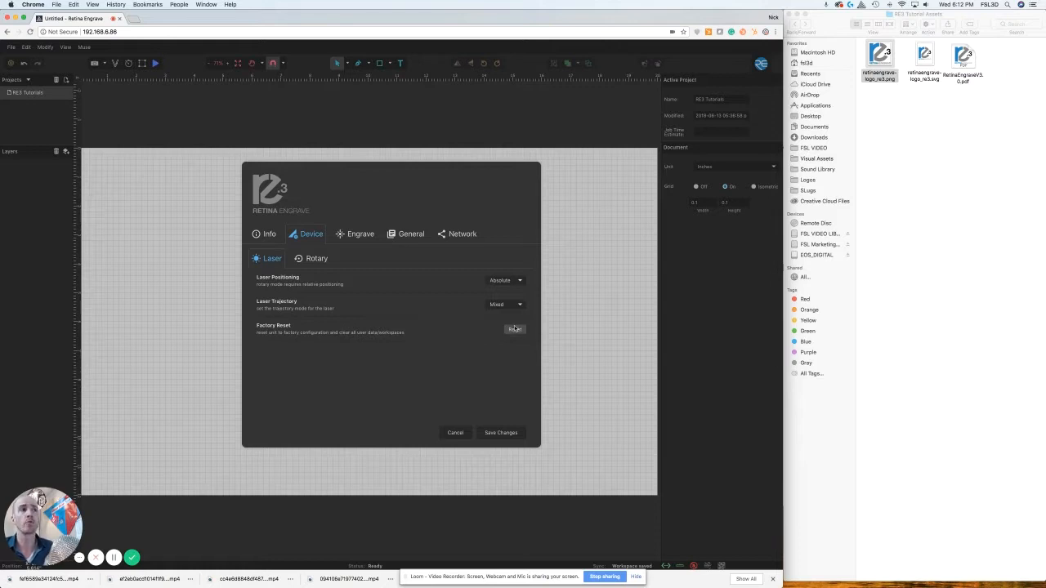
{"action": "left_click", "coordinate": [317, 258]}
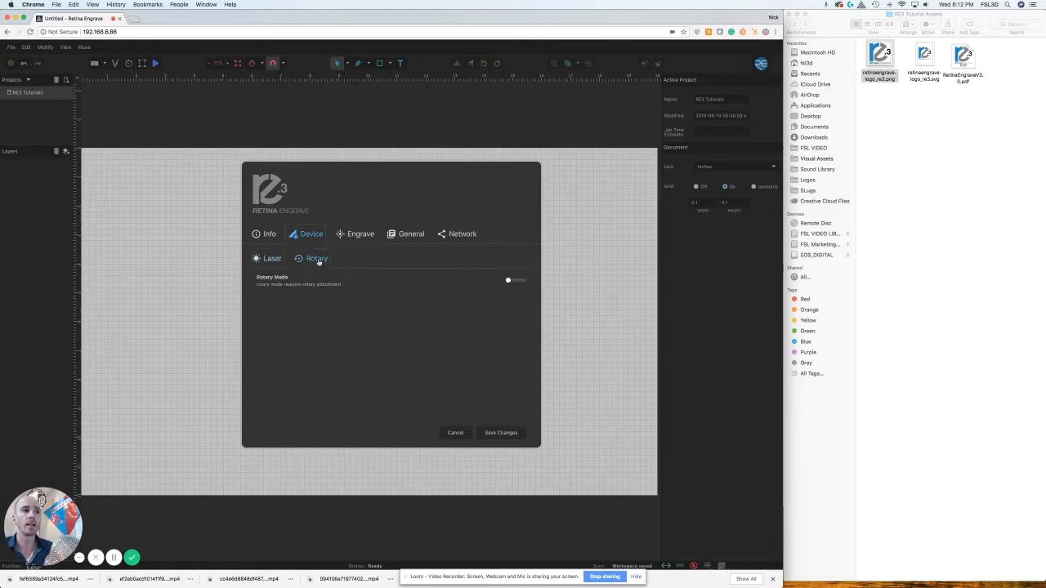
Show the Engrave defaults for vector and raster images after viewing rotary mode.
{"action": "left_click", "coordinate": [317, 259]}
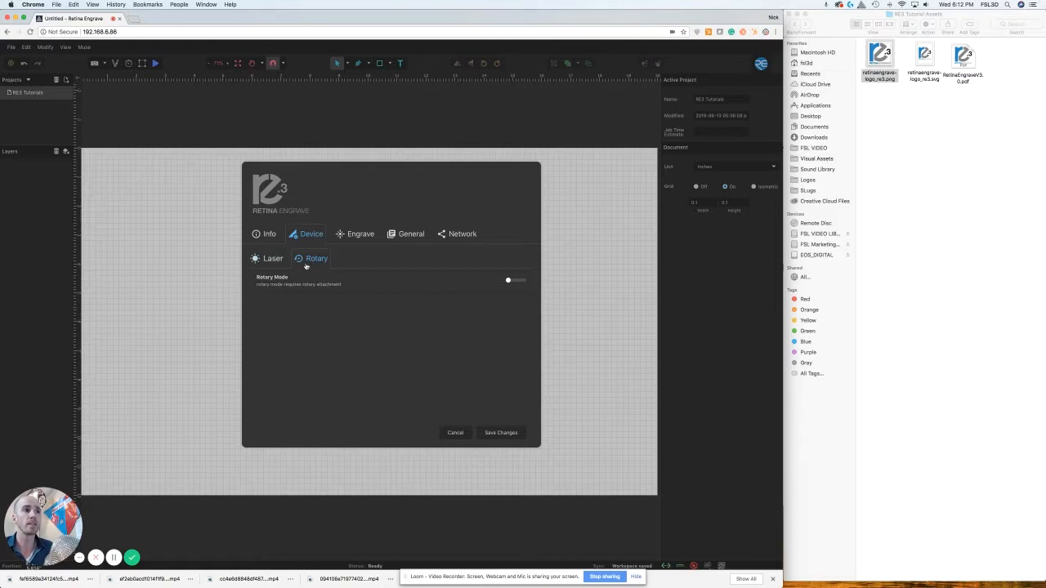
{"action": "mouse_move", "coordinate": [392, 270]}
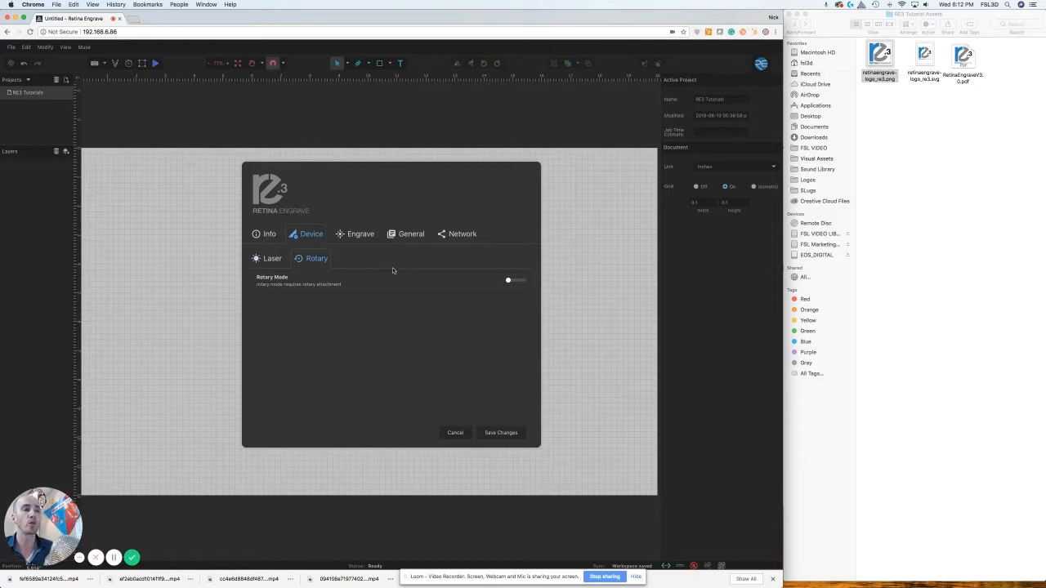
{"action": "left_click", "coordinate": [360, 233]}
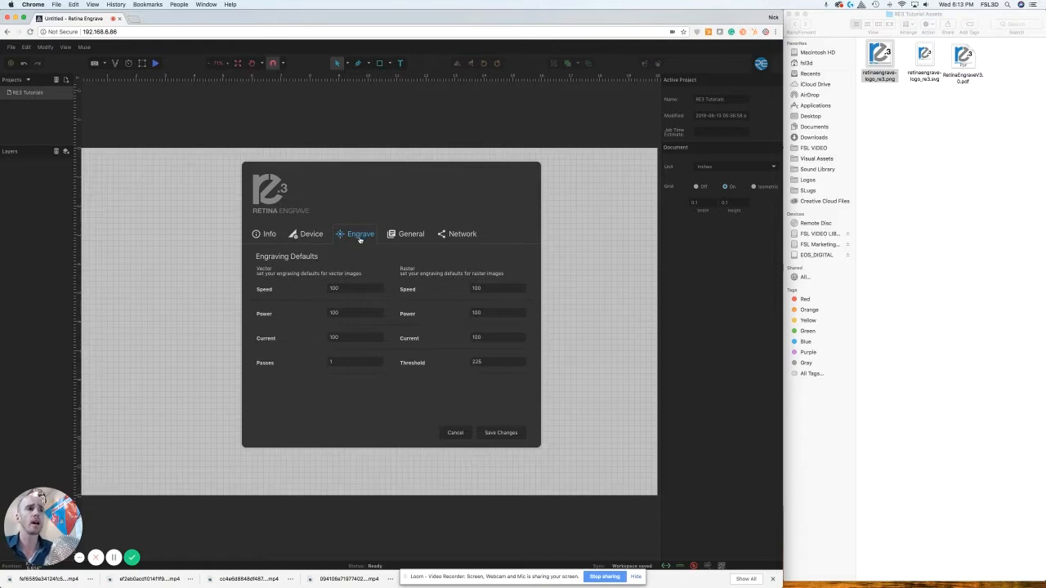
{"action": "mouse_move", "coordinate": [361, 252]}
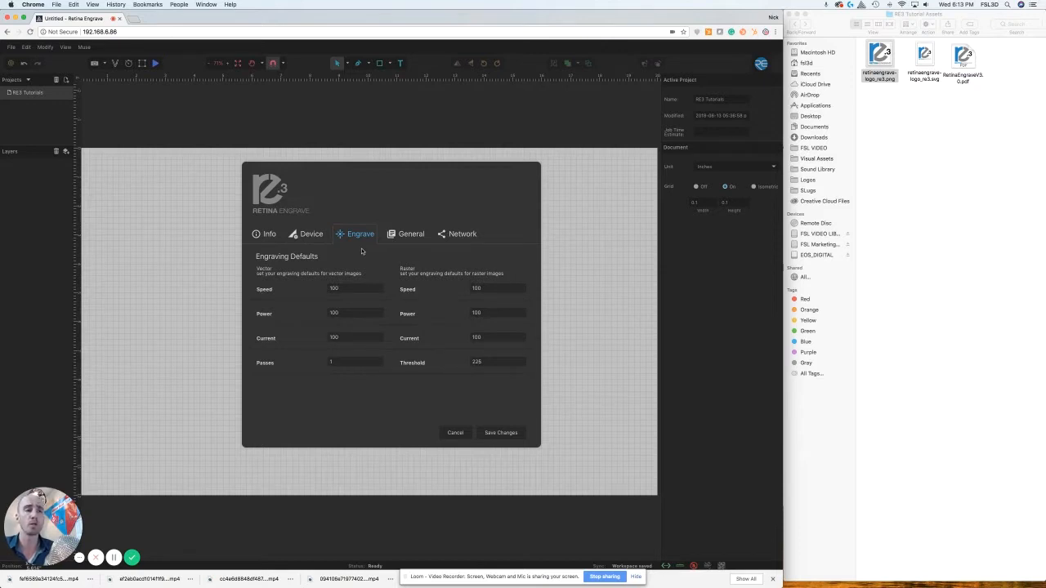
Enter vector speed 99, vector current 74 and raster threshold 150, then move to General settings.
{"action": "left_click", "coordinate": [356, 287]}
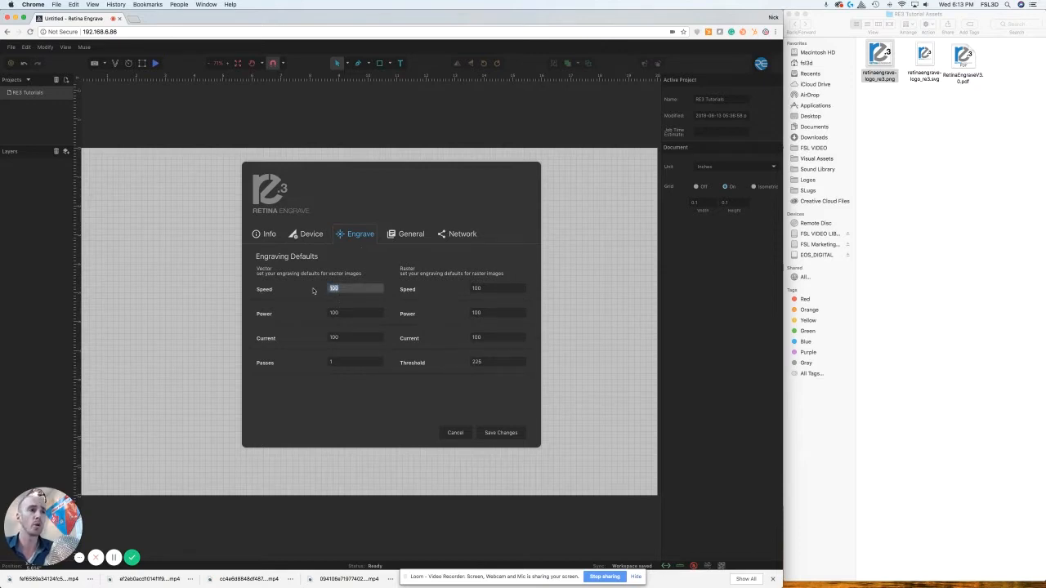
{"action": "type", "text": "99"}
{"action": "left_click", "coordinate": [355, 312]}
{"action": "type", "text": "33"}
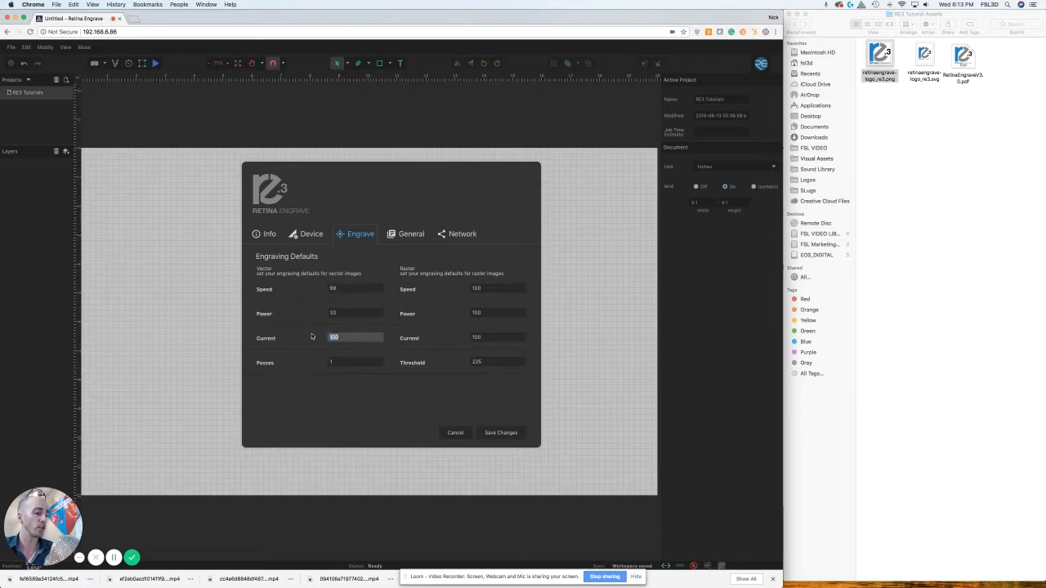
{"action": "type", "text": "74"}
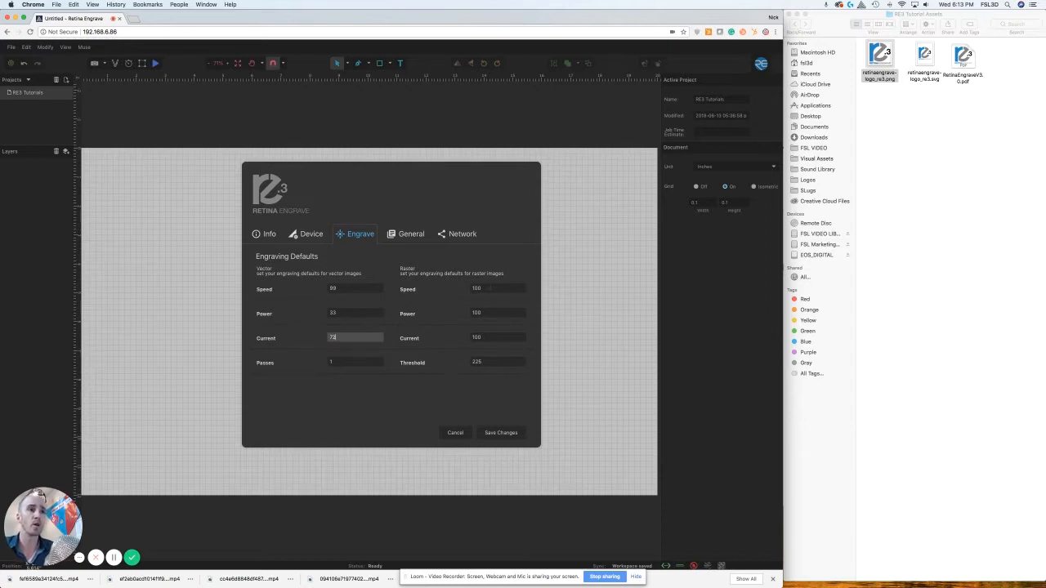
{"action": "left_click", "coordinate": [498, 287]}
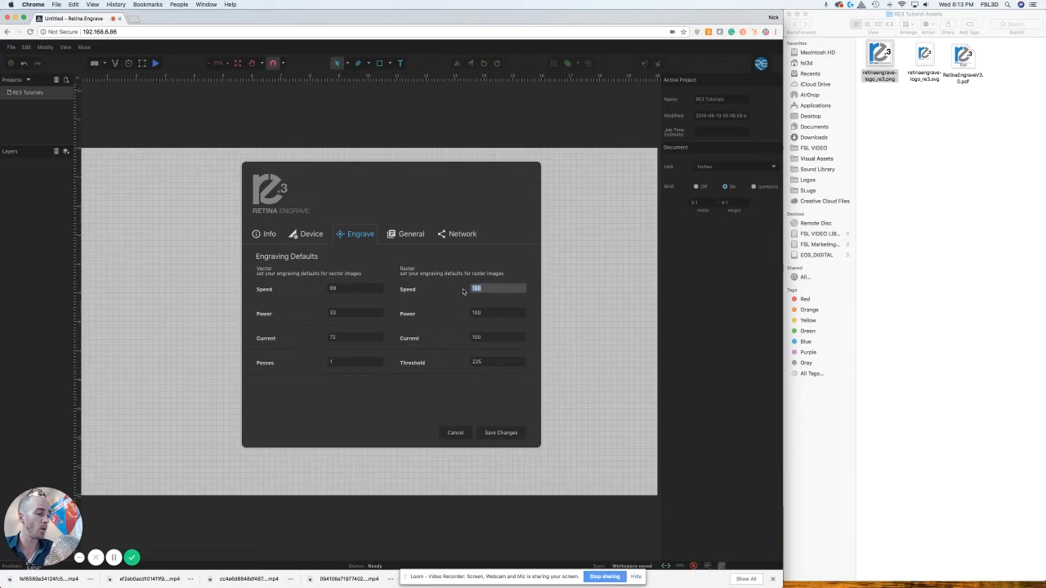
{"action": "left_click", "coordinate": [499, 314]}
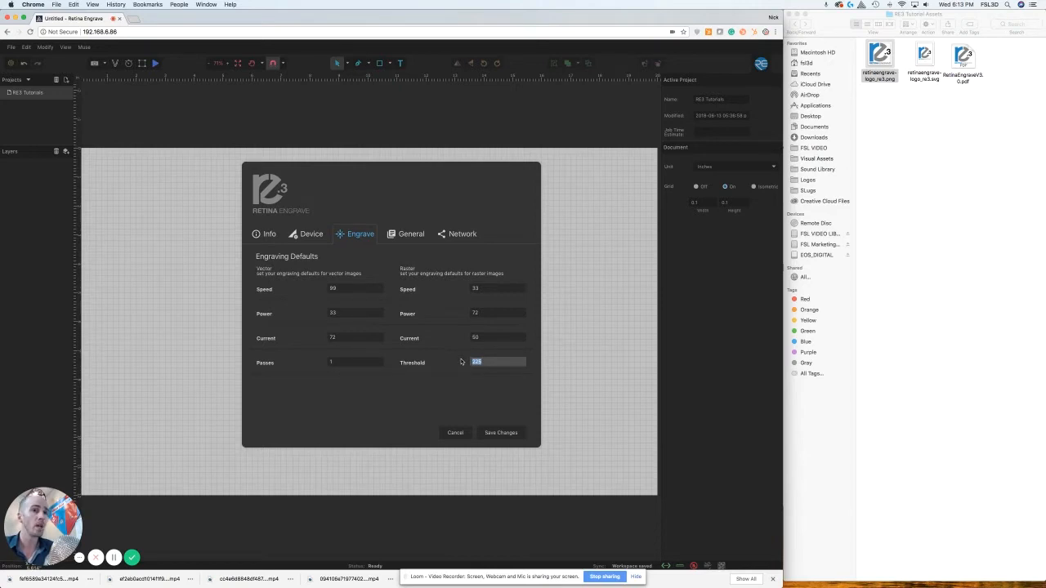
{"action": "type", "text": "150"}
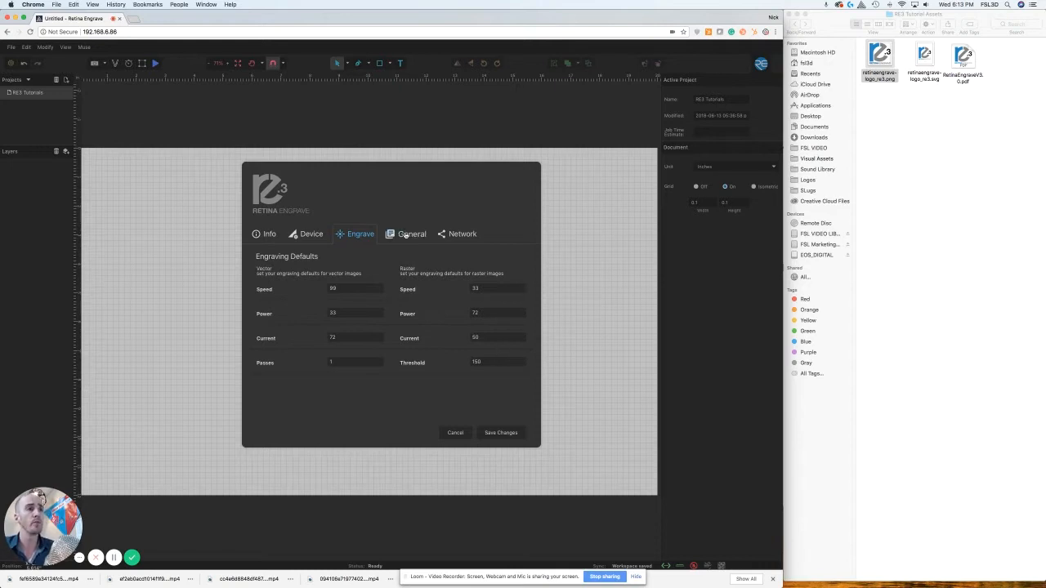
{"action": "left_click", "coordinate": [412, 233]}
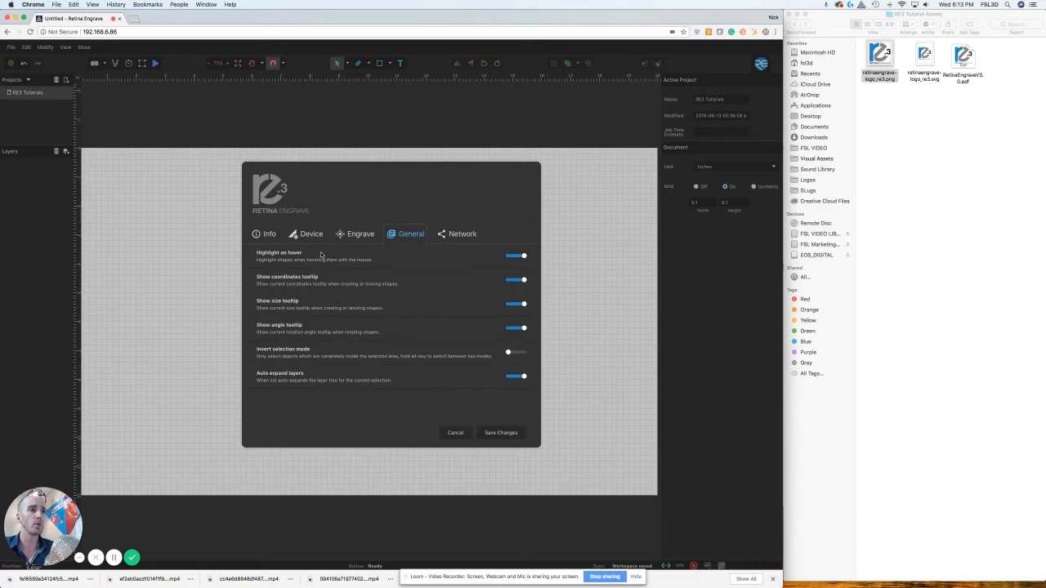
{"action": "mouse_move", "coordinate": [317, 255]}
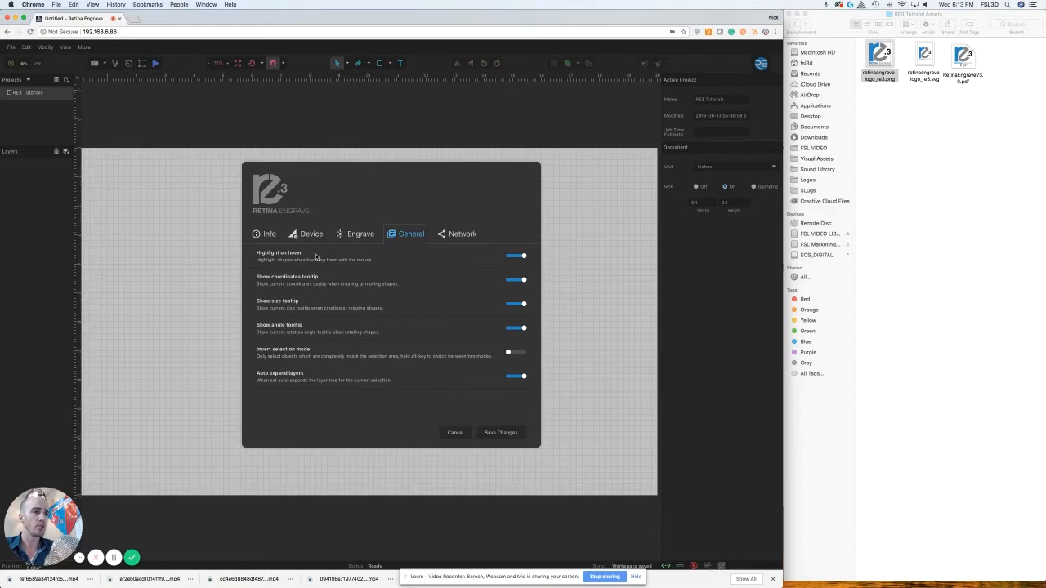
{"action": "mouse_move", "coordinate": [408, 333]}
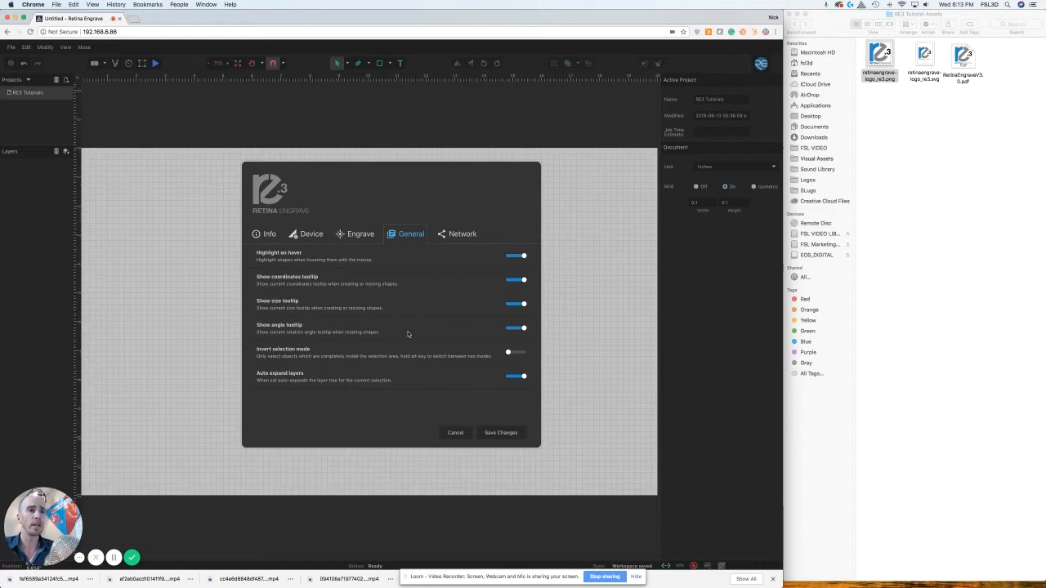
{"action": "mouse_move", "coordinate": [301, 291]}
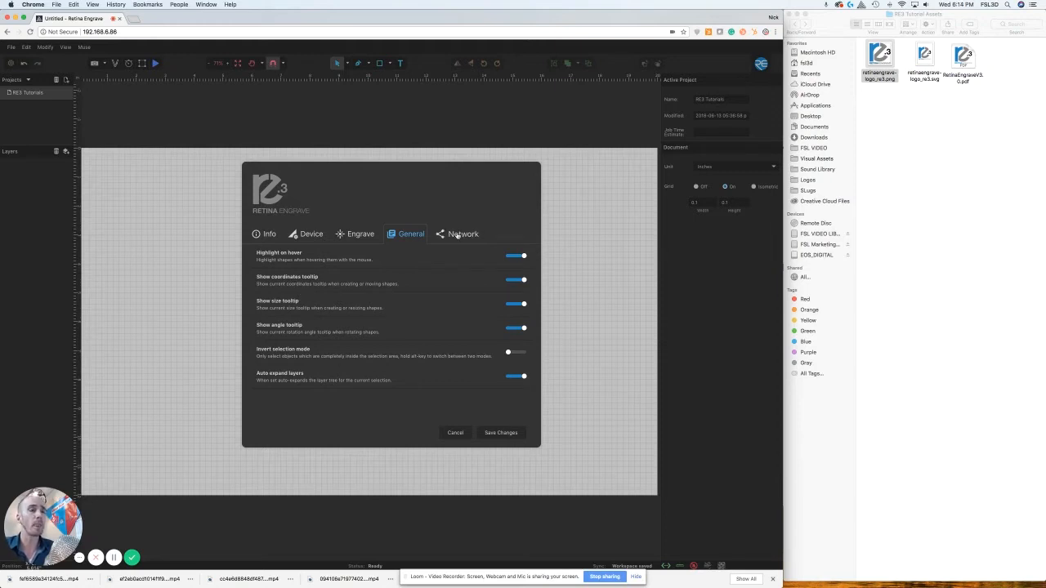
Show the Basic network settings and refresh the list of available wireless networks.
{"action": "left_click", "coordinate": [463, 233]}
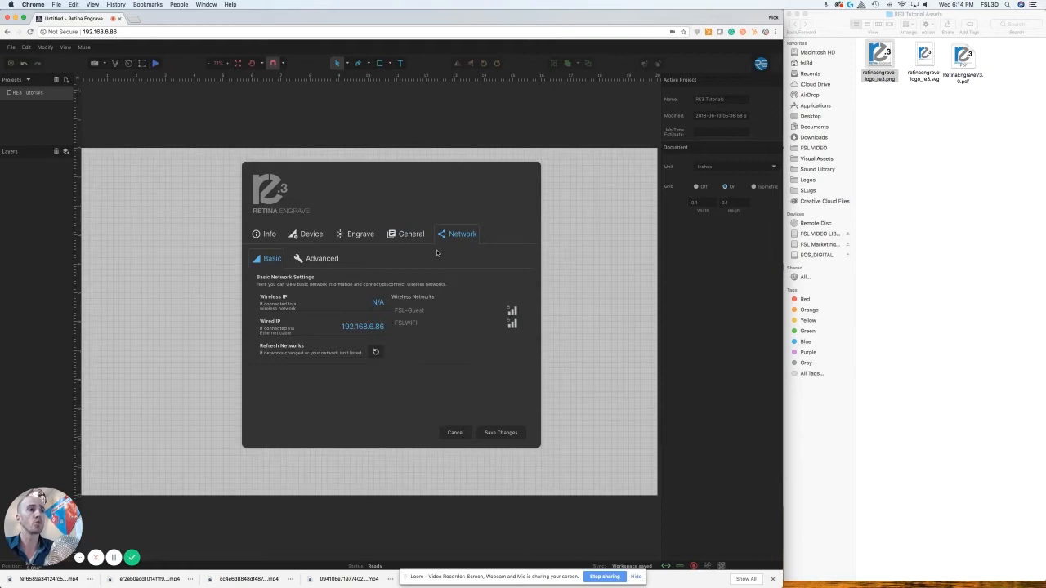
{"action": "mouse_move", "coordinate": [336, 327]}
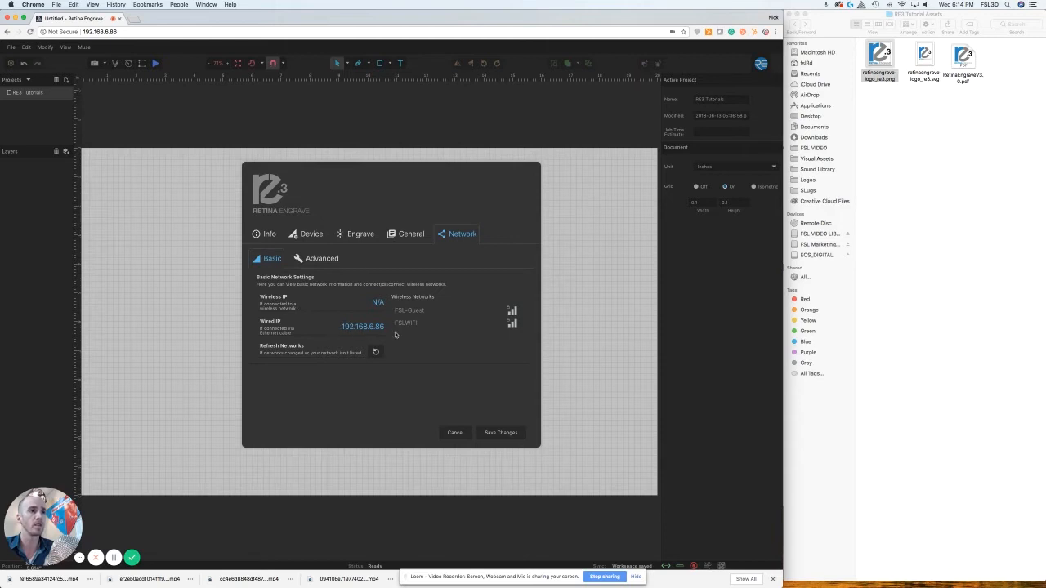
{"action": "left_click", "coordinate": [409, 310]}
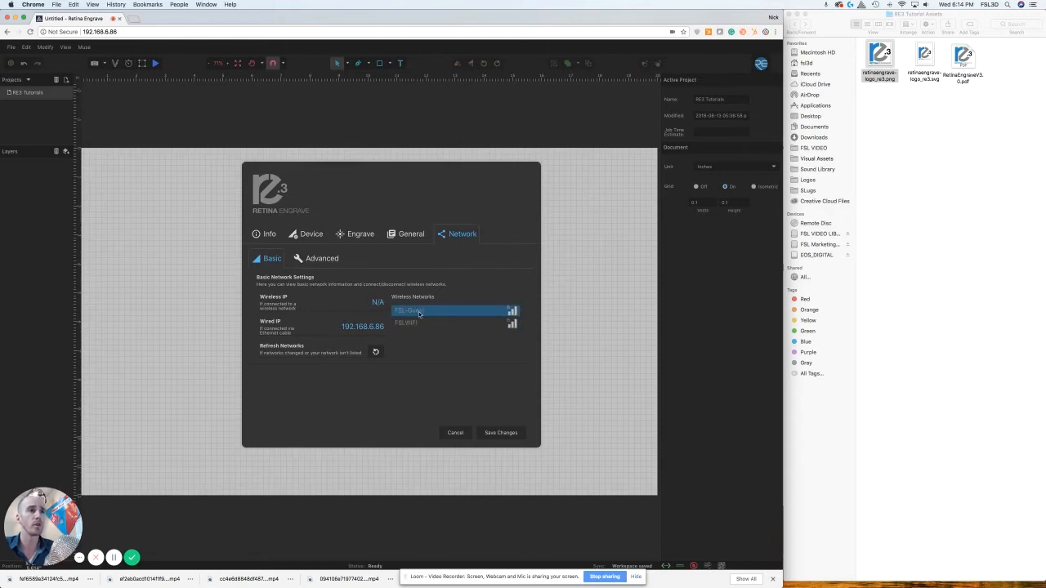
View the Advanced Ethernet and Wi-Fi addresses, then close the settings dialog.
{"action": "left_click", "coordinate": [322, 259]}
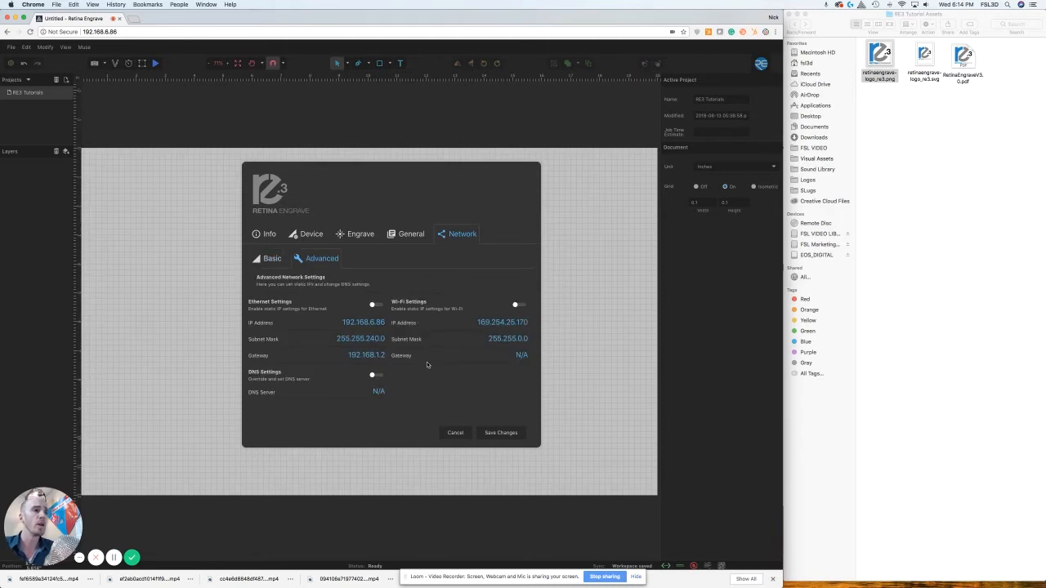
{"action": "mouse_move", "coordinate": [398, 372]}
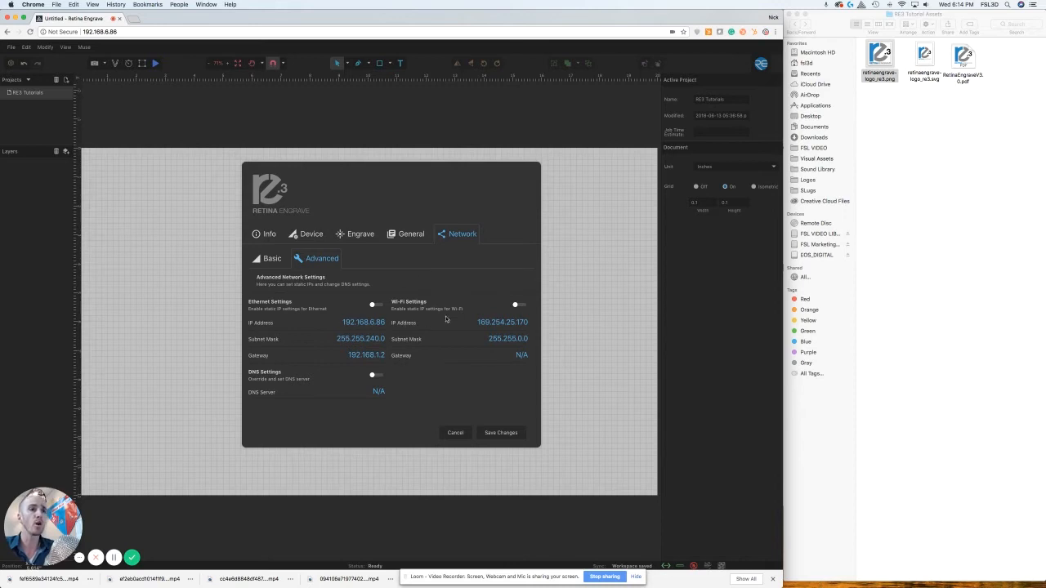
{"action": "mouse_move", "coordinate": [484, 421]}
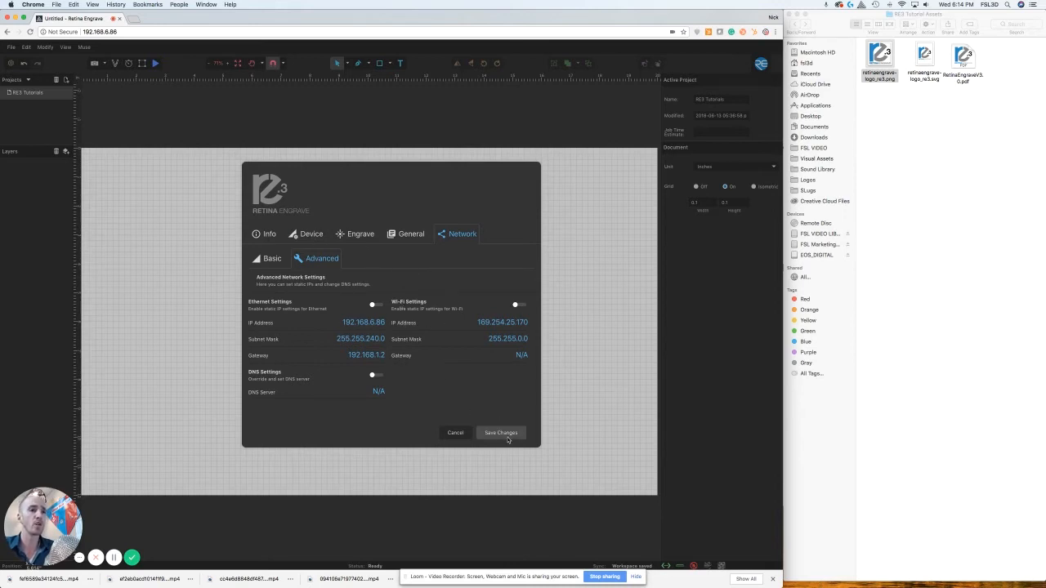
{"action": "mouse_move", "coordinate": [455, 431]}
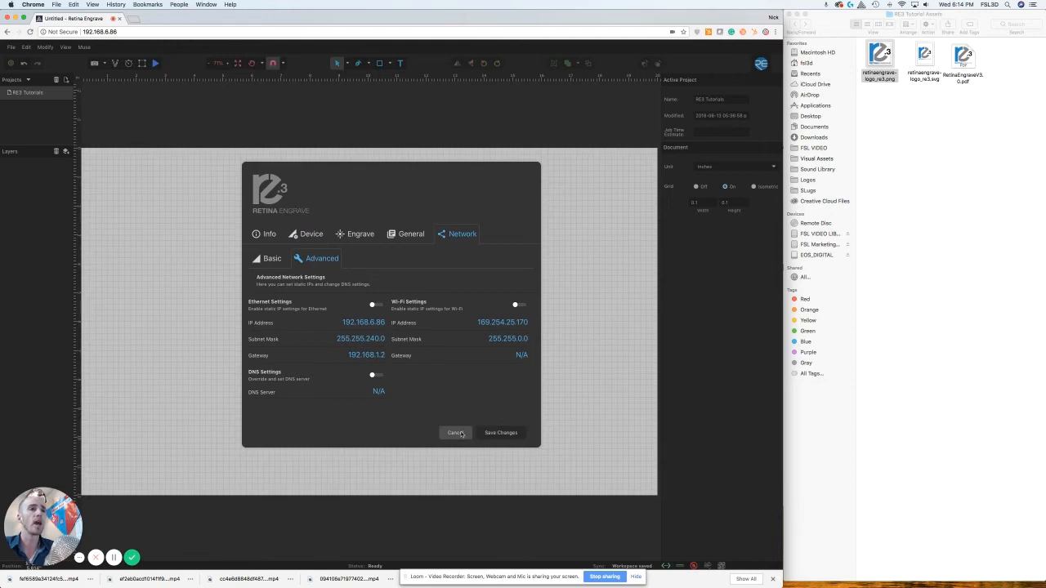
{"action": "left_click", "coordinate": [454, 431]}
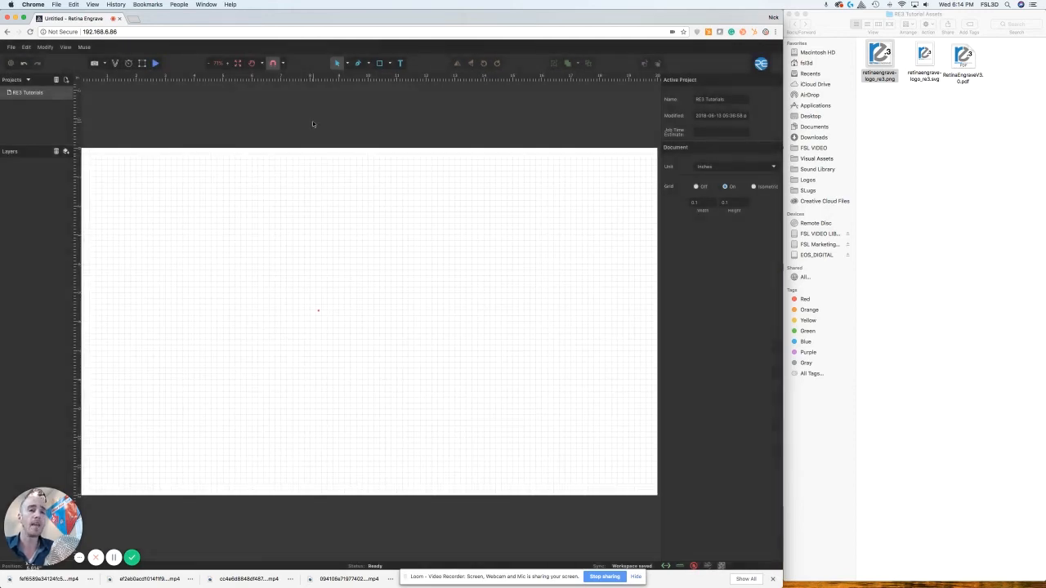